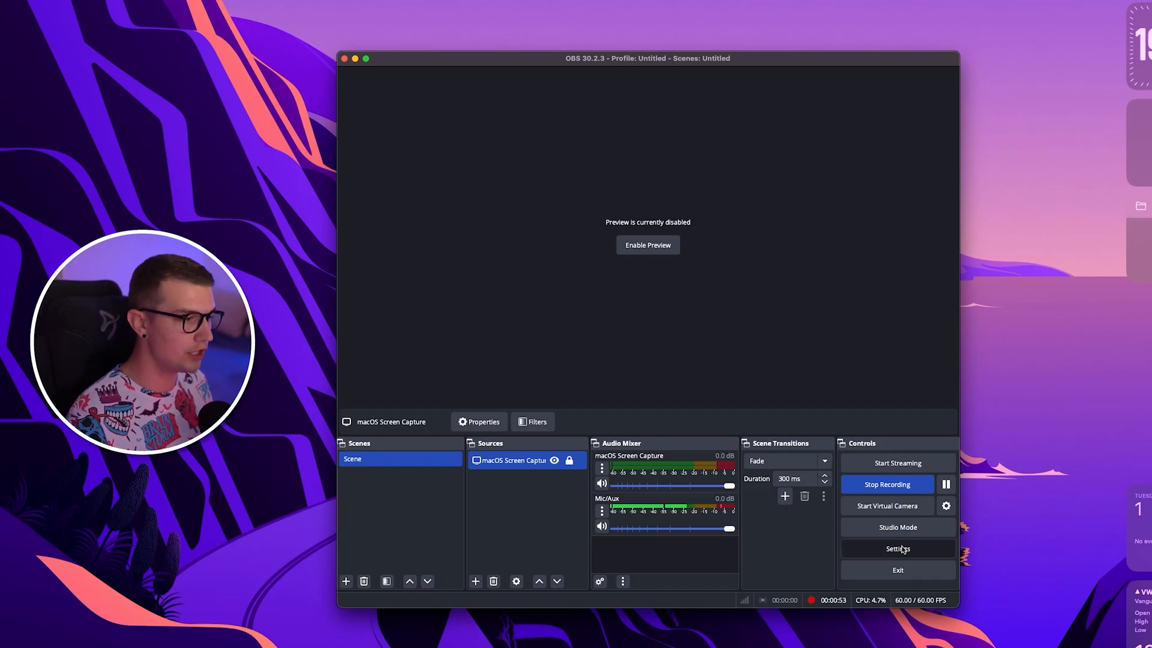
- Open OBS Studio's Settings window from the Controls dock
{"action": "left_click", "coordinate": [897, 548]}
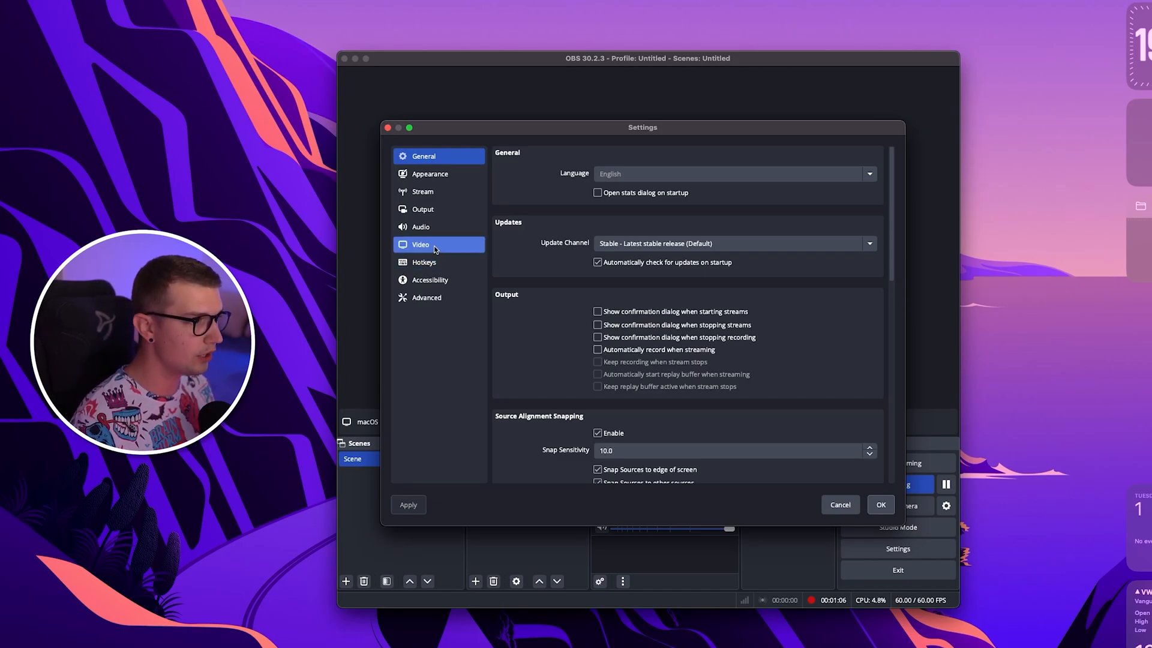
- Show the Video page: 2560x1440 base and output resolution at 60 FPS
{"action": "left_click", "coordinate": [420, 244]}
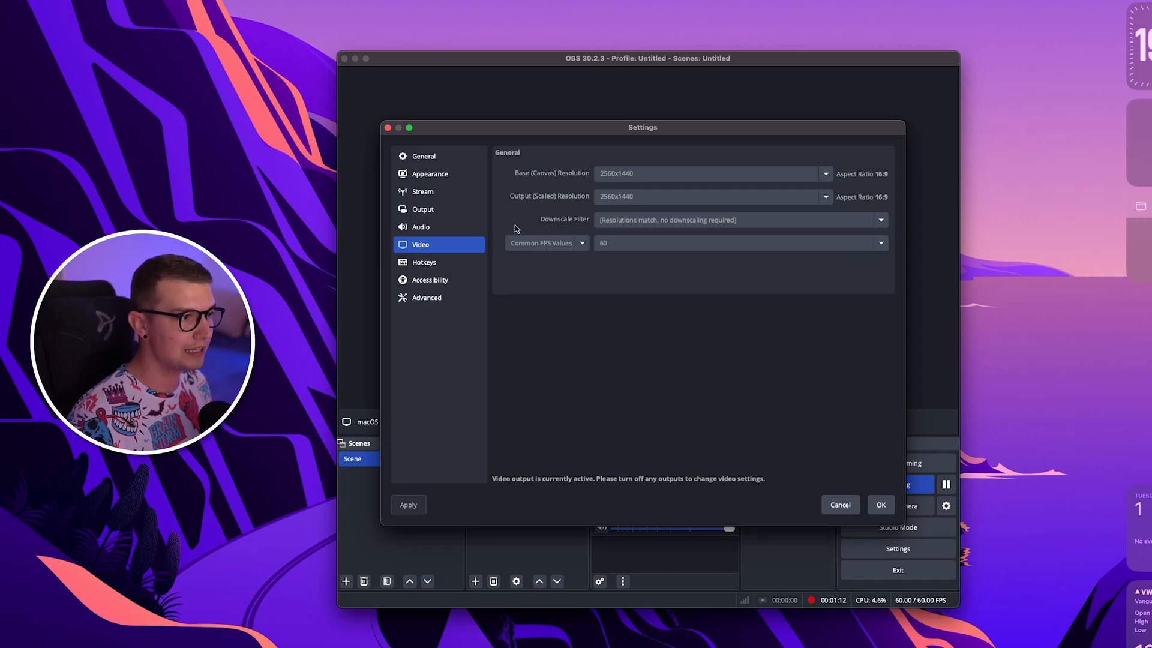
{"action": "mouse_move", "coordinate": [588, 180]}
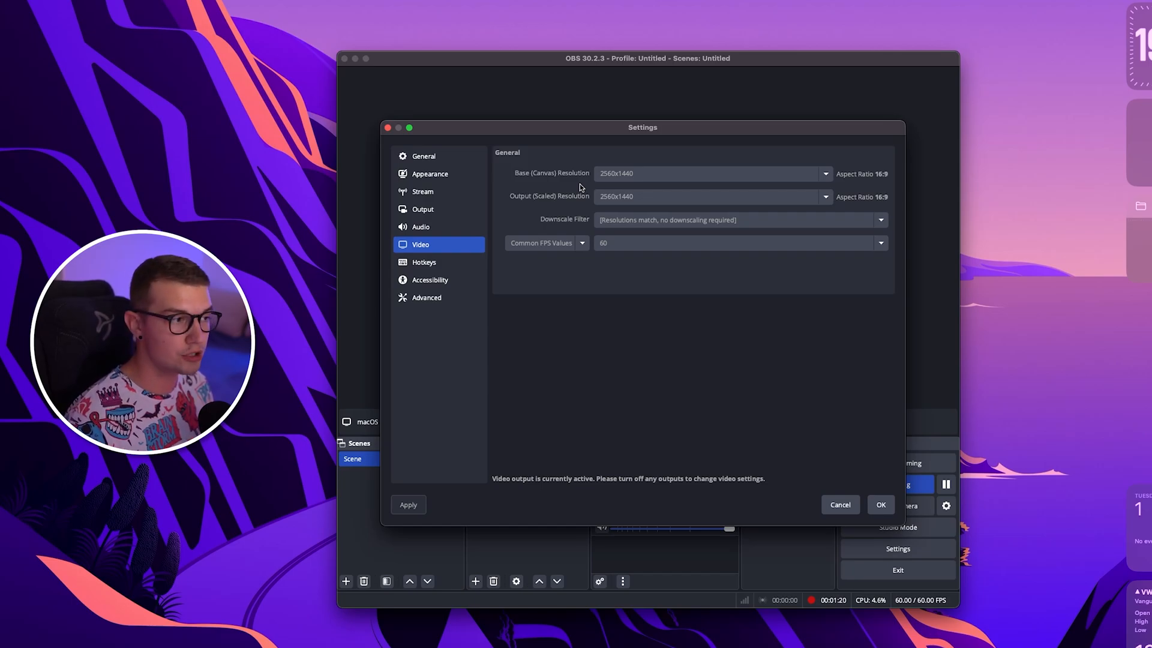
{"action": "mouse_move", "coordinate": [544, 181]}
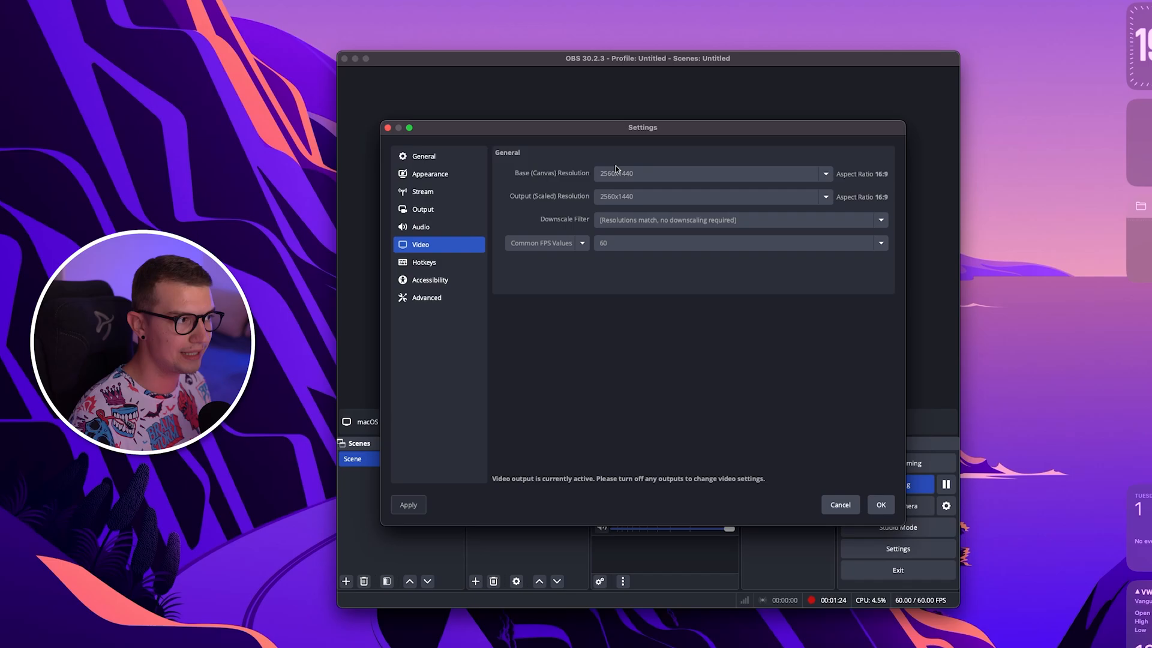
{"action": "mouse_move", "coordinate": [592, 179]}
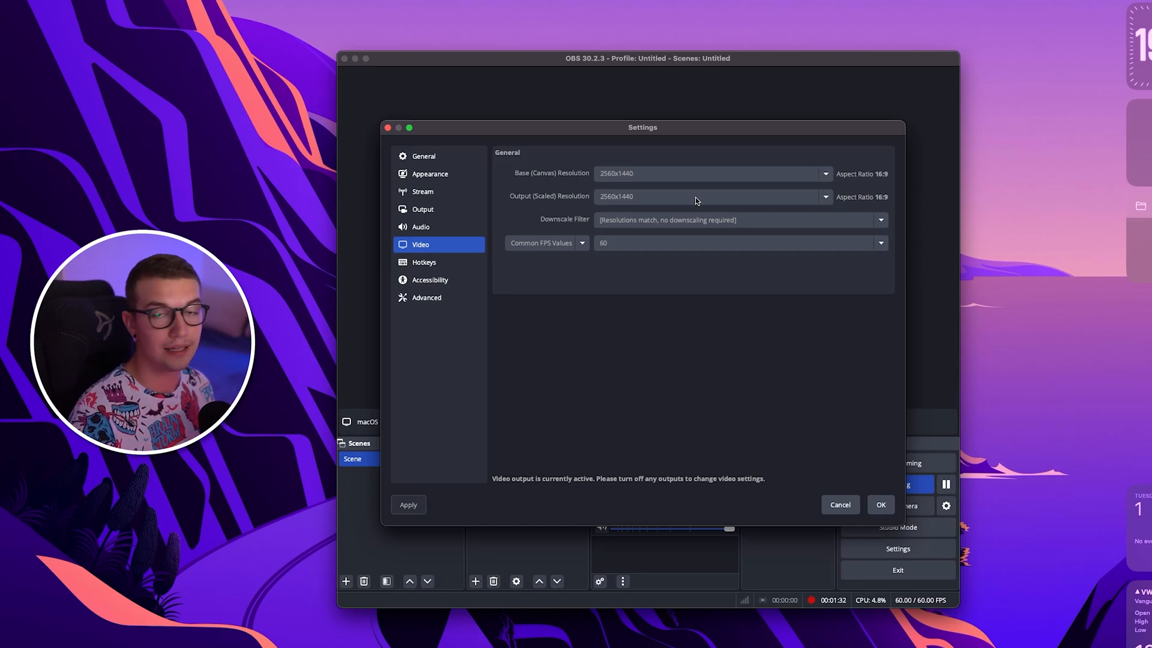
{"action": "mouse_move", "coordinate": [599, 160]}
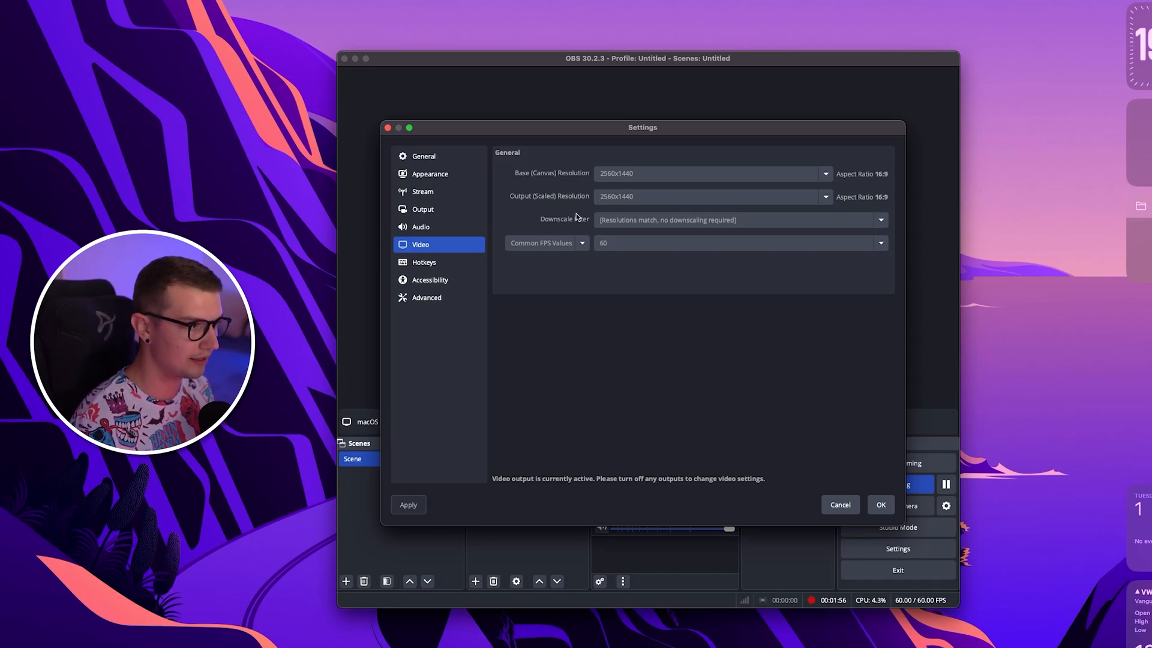
{"action": "mouse_move", "coordinate": [666, 251]}
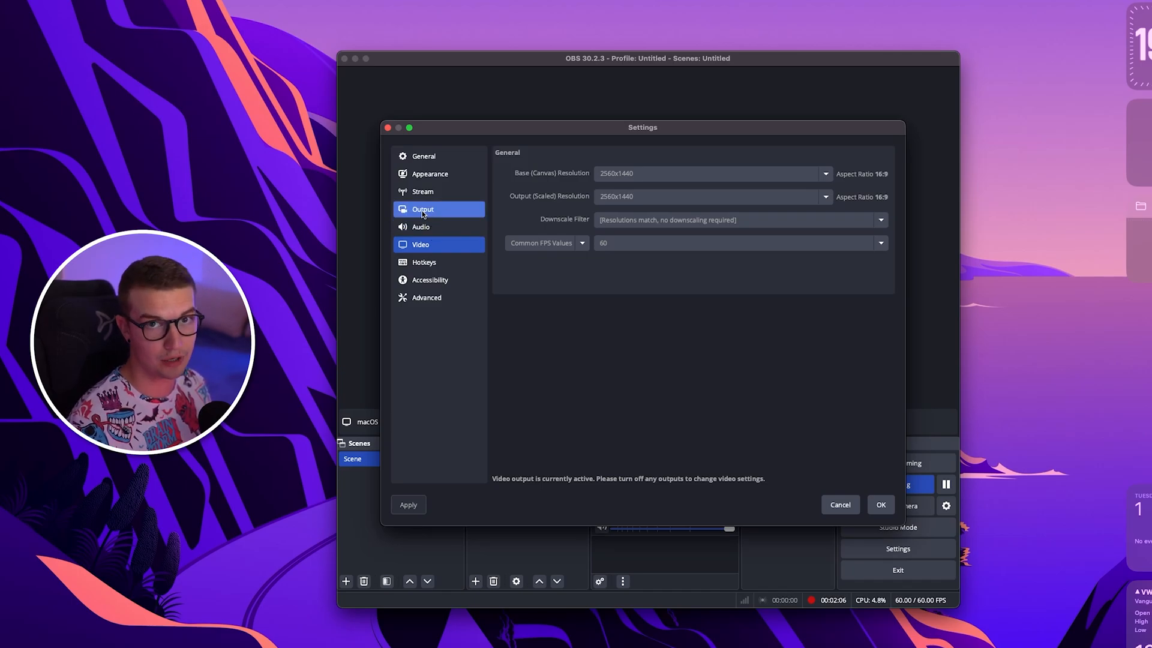
- Switch Twitch to a manual stream key and accept ignoring service setting recommendations
{"action": "left_click", "coordinate": [422, 208]}
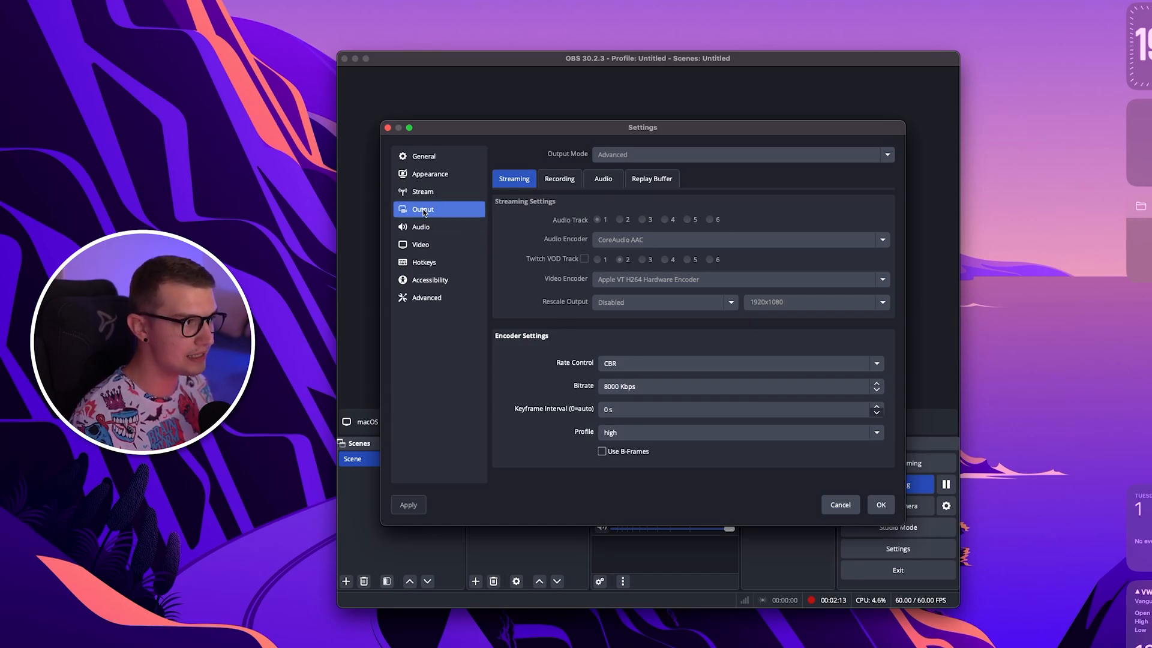
{"action": "left_click", "coordinate": [423, 192]}
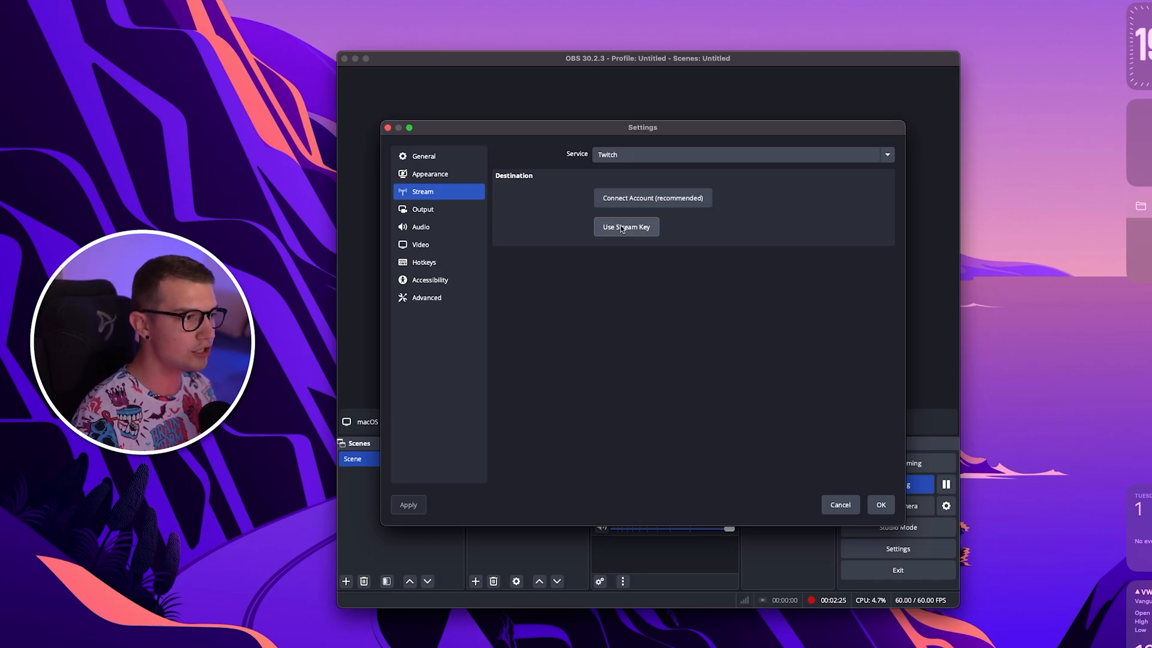
{"action": "left_click", "coordinate": [625, 226]}
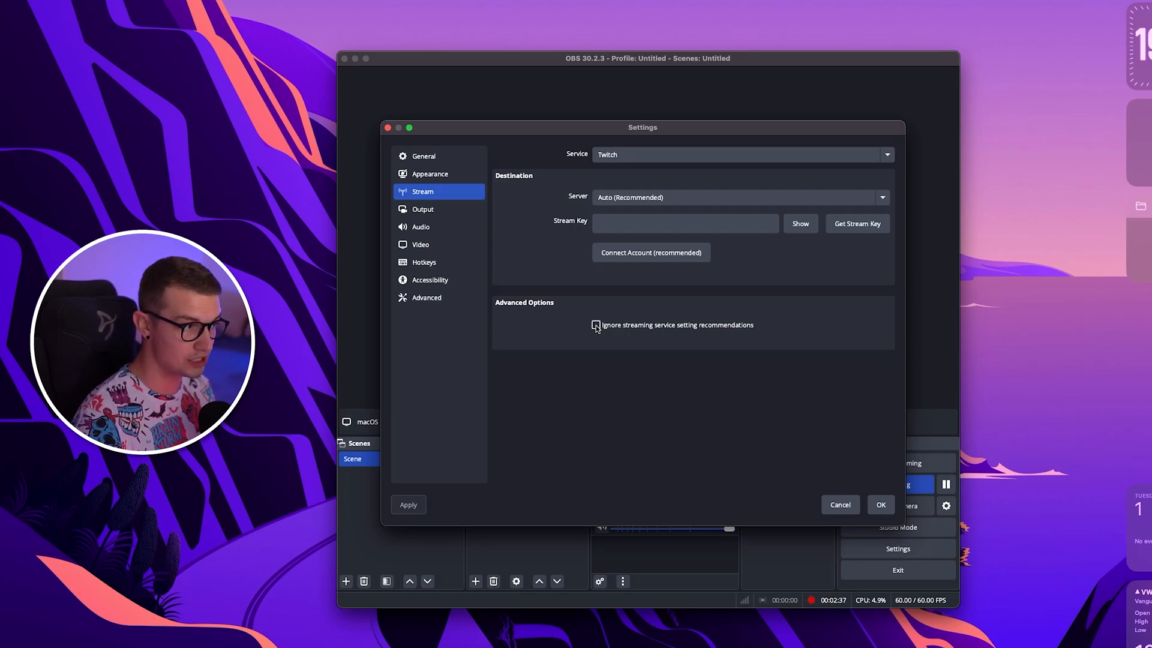
{"action": "left_click", "coordinate": [595, 324]}
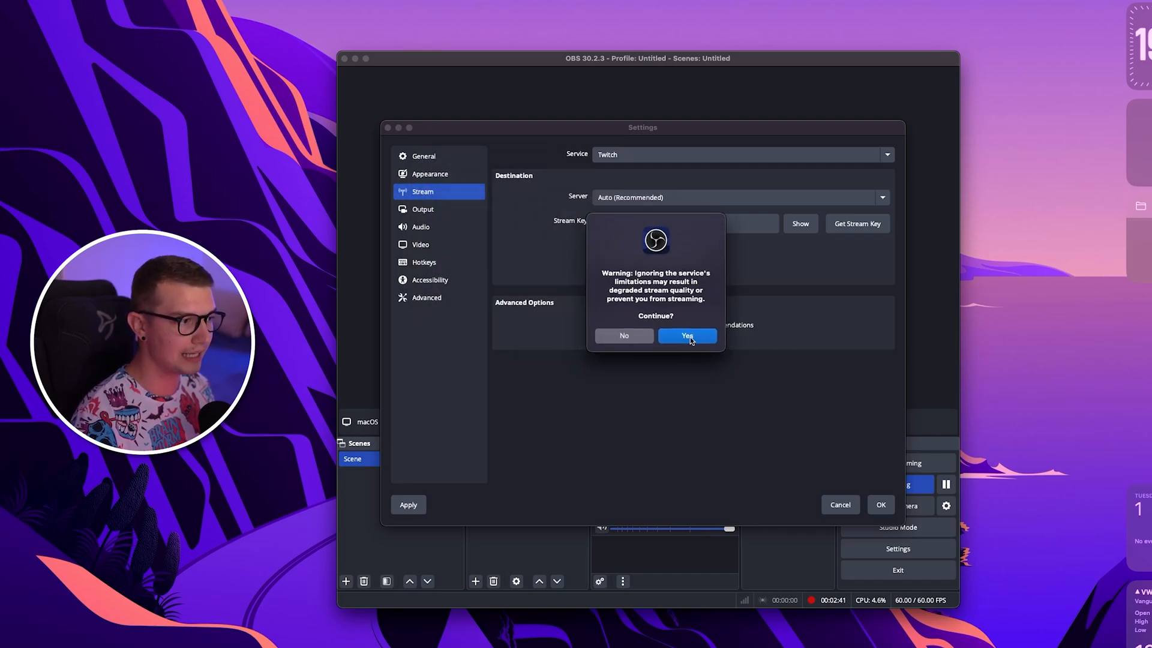
{"action": "left_click", "coordinate": [686, 336]}
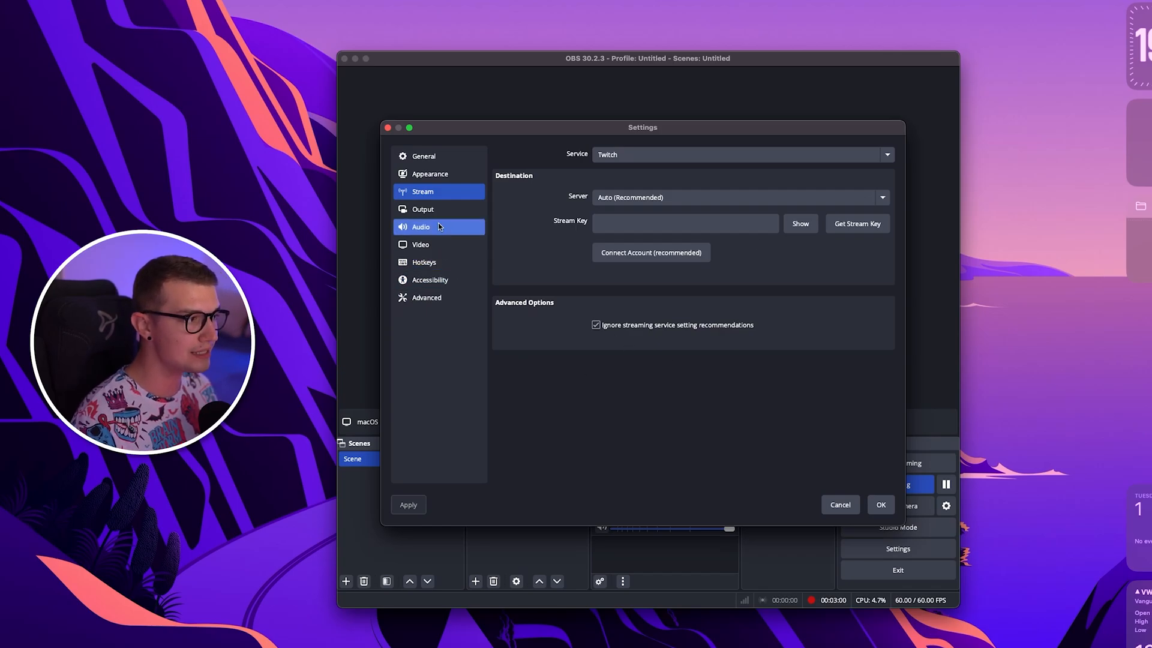
{"action": "left_click", "coordinate": [422, 209]}
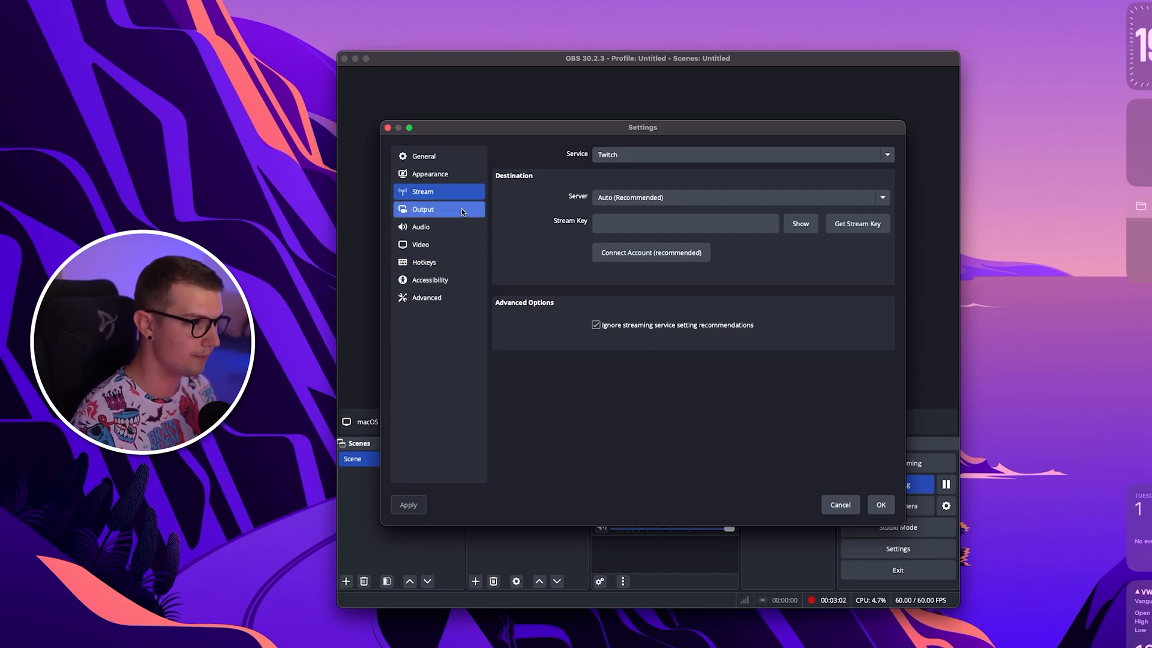
- Show Advanced streaming output: hardware H264 encoder, CBR 8000 Kbps, high profile
{"action": "left_click", "coordinate": [423, 209]}
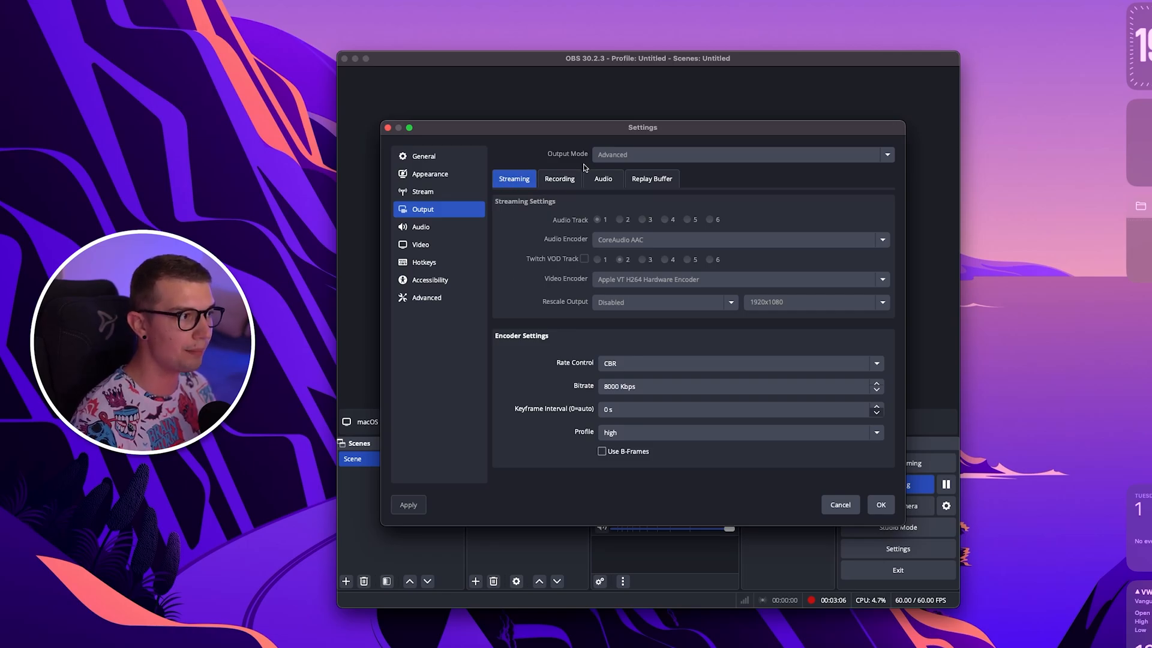
{"action": "mouse_move", "coordinate": [608, 160]}
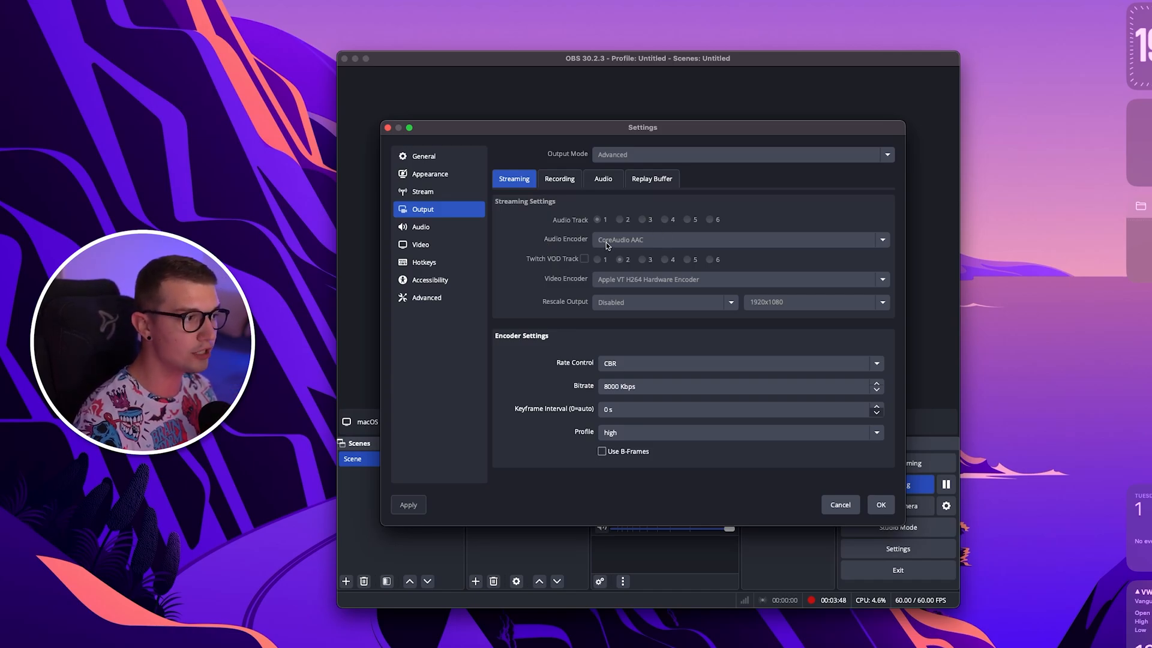
{"action": "mouse_move", "coordinate": [624, 248]}
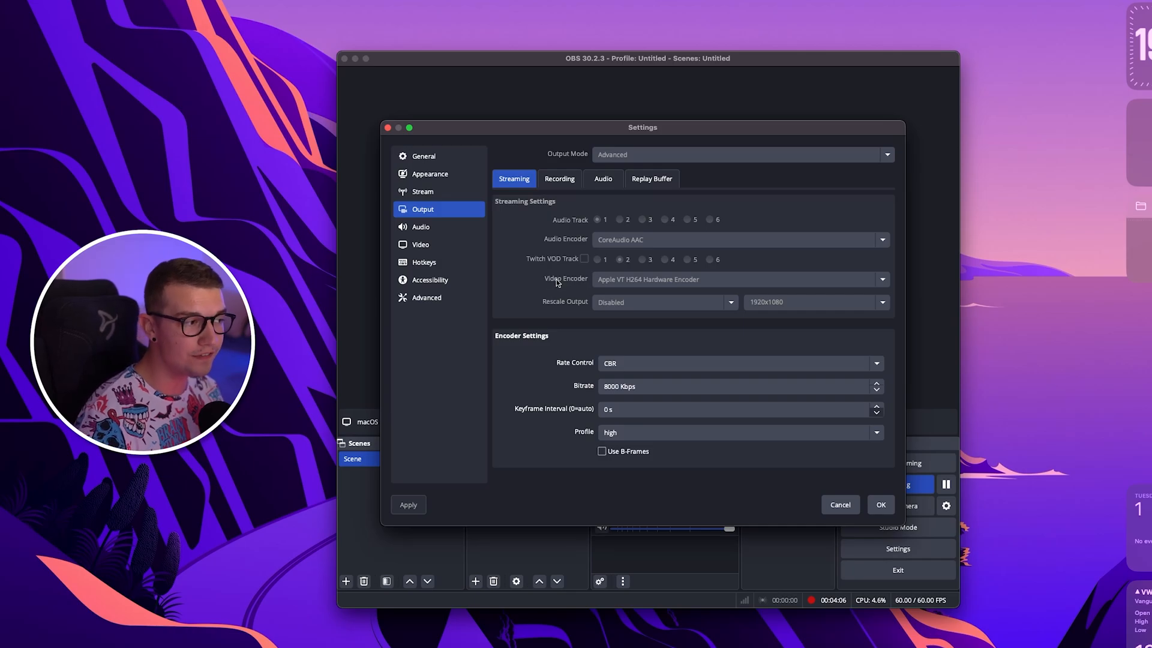
{"action": "mouse_move", "coordinate": [590, 283]}
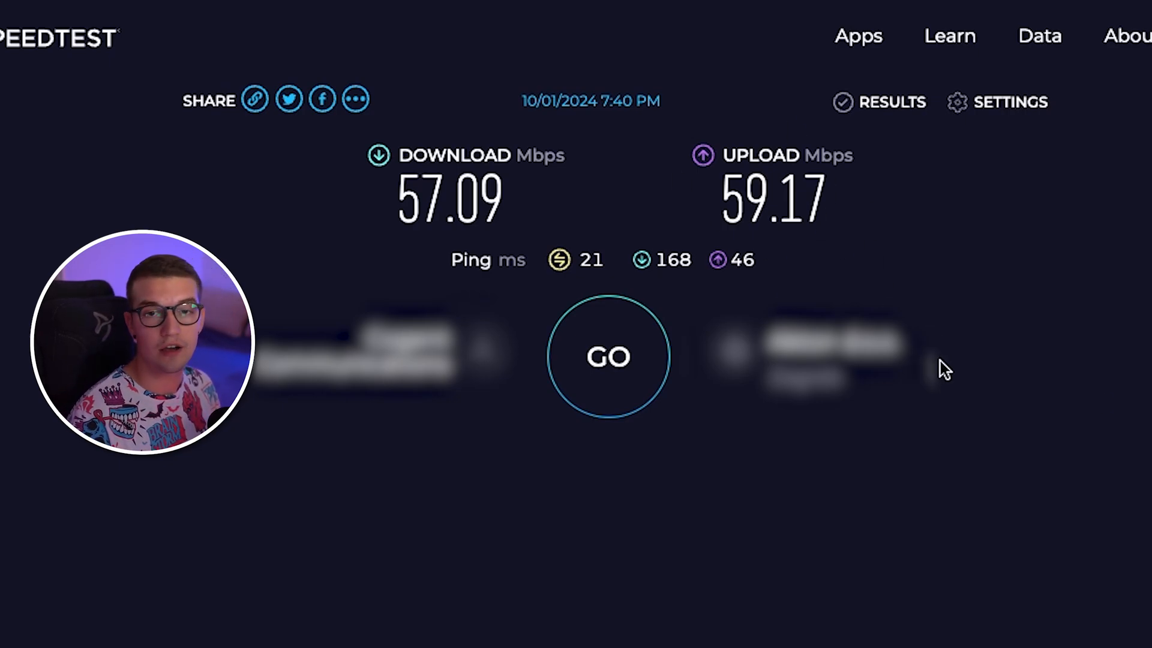
{"action": "mouse_move", "coordinate": [716, 109]}
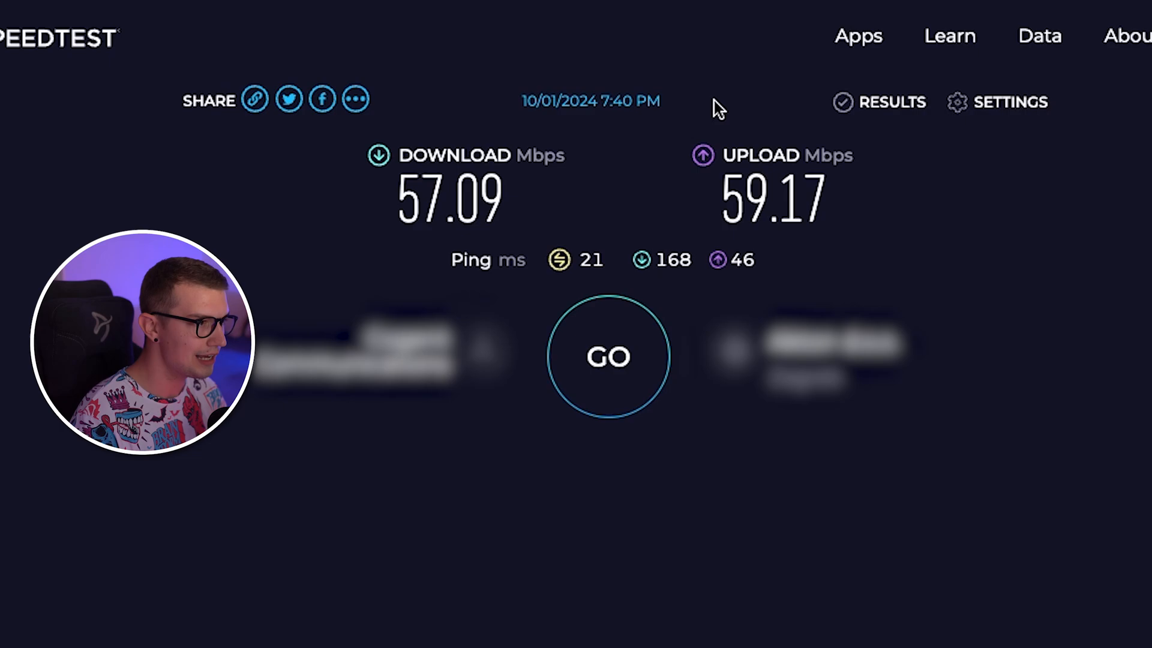
{"action": "mouse_move", "coordinate": [977, 346]}
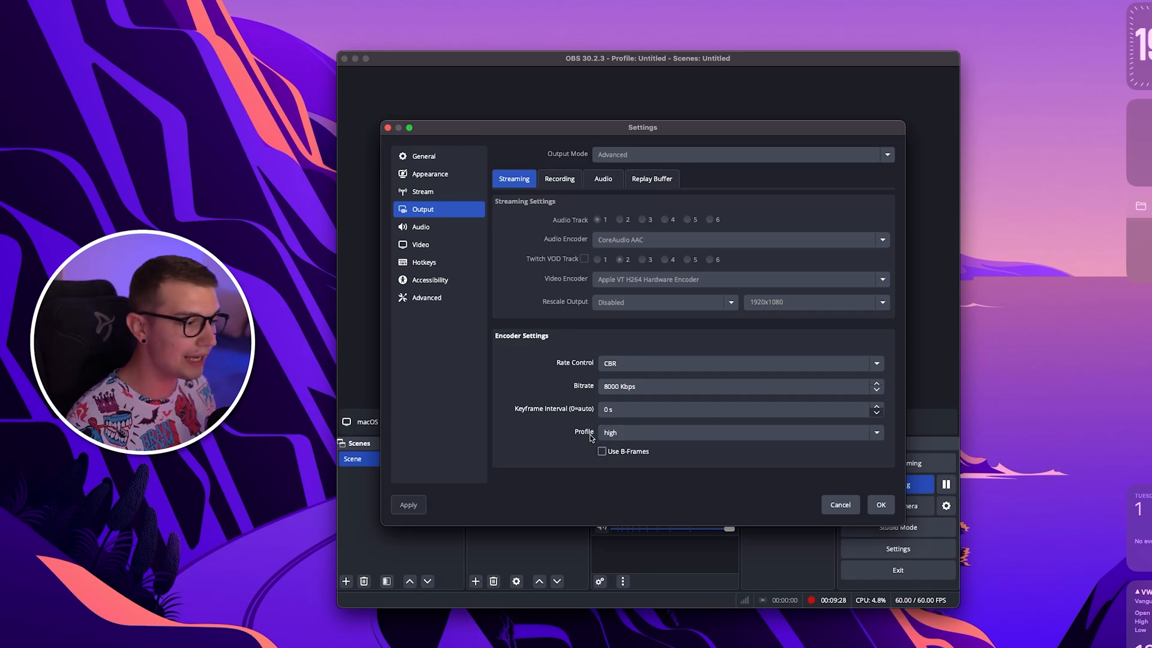
{"action": "mouse_move", "coordinate": [552, 441]}
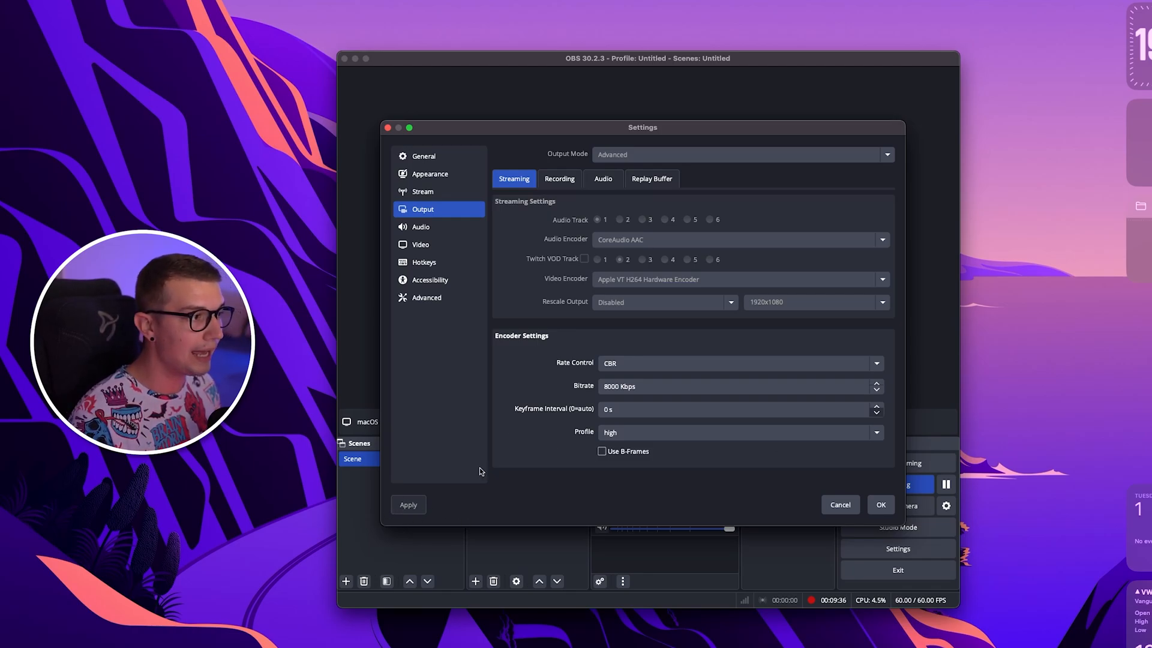
- Review 48 kHz stereo audio, then view output audio tracks at 320 bitrate
{"action": "left_click", "coordinate": [421, 226]}
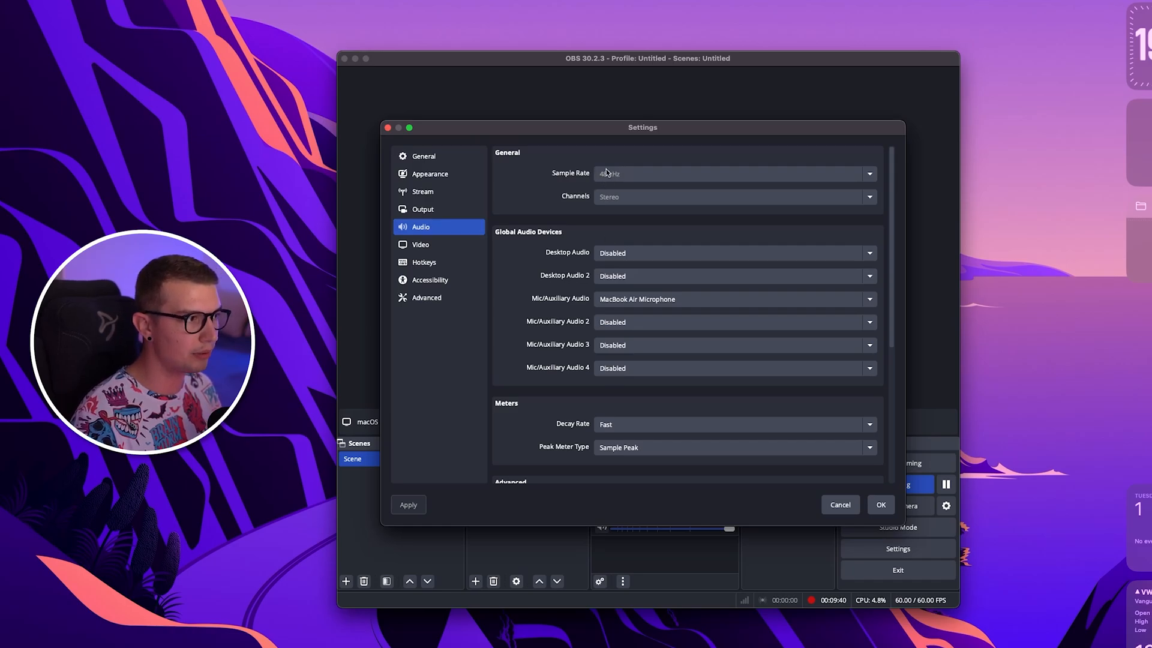
{"action": "mouse_move", "coordinate": [595, 183]}
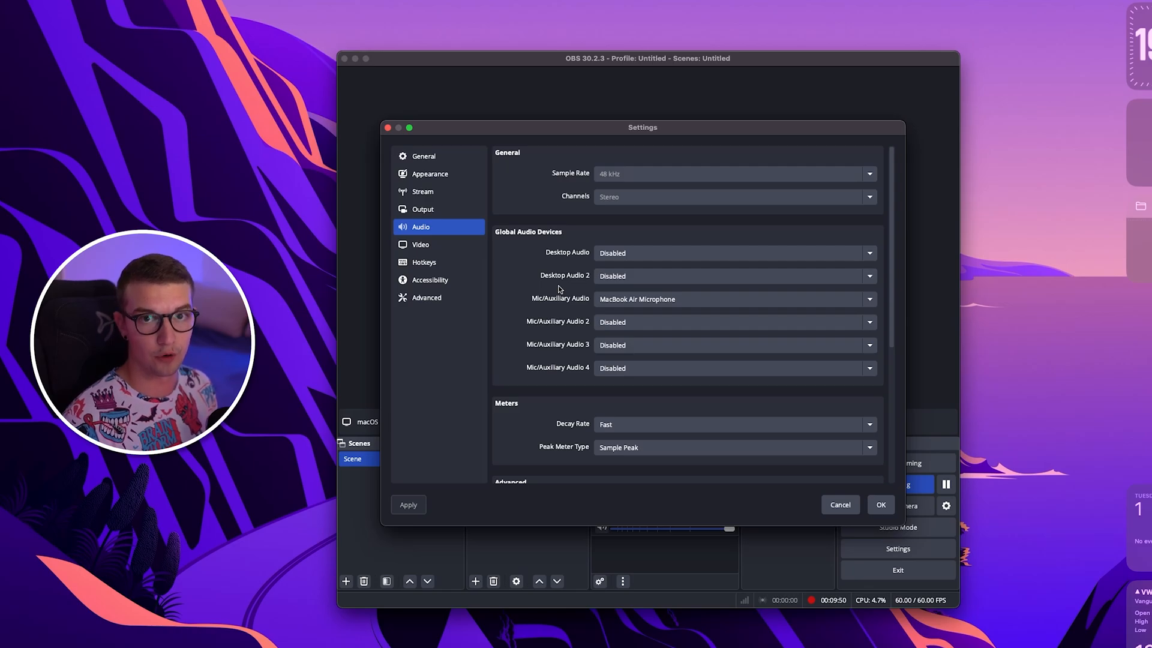
{"action": "left_click", "coordinate": [422, 208]}
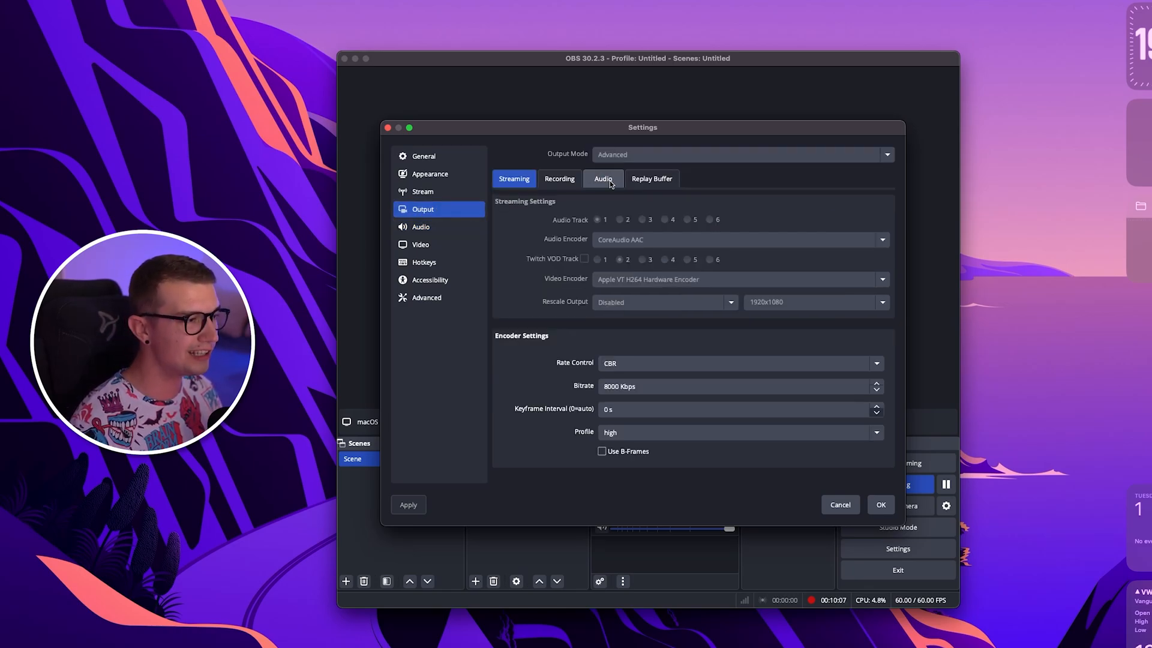
{"action": "left_click", "coordinate": [603, 179]}
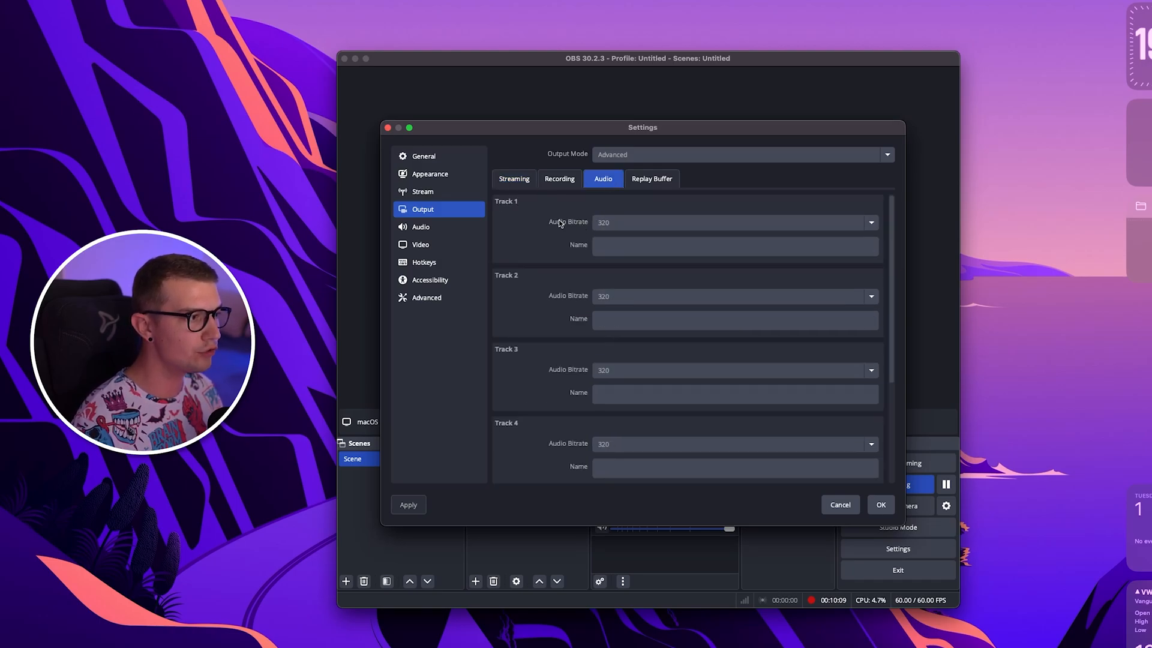